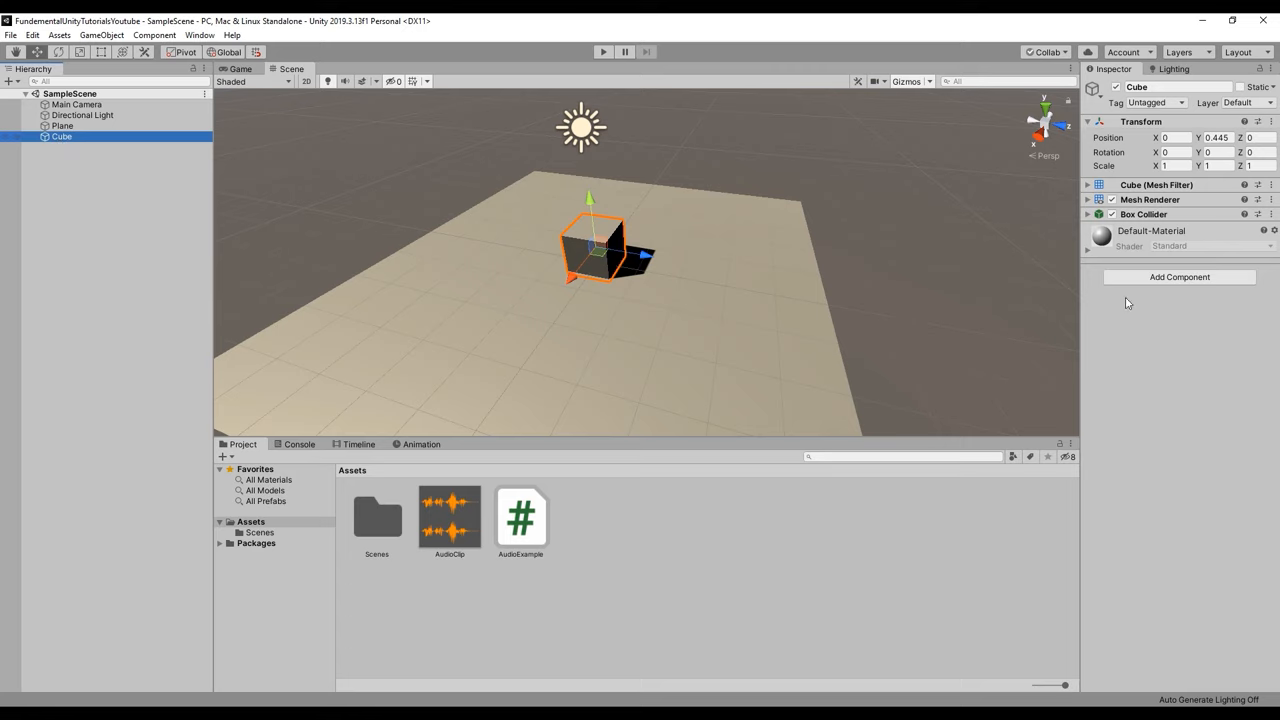
# Add an Audio Source component to the Cube via Add Component search
pyautogui.click(1179, 277)
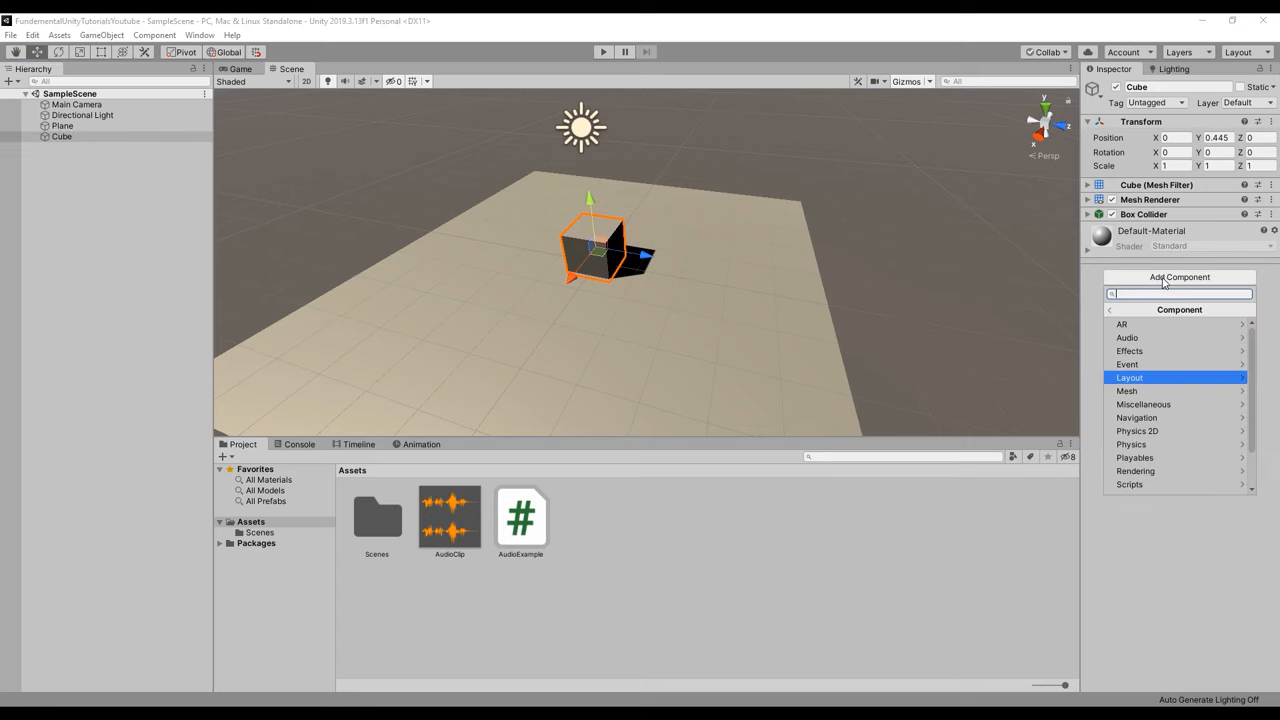
pyautogui.write('audio sour')
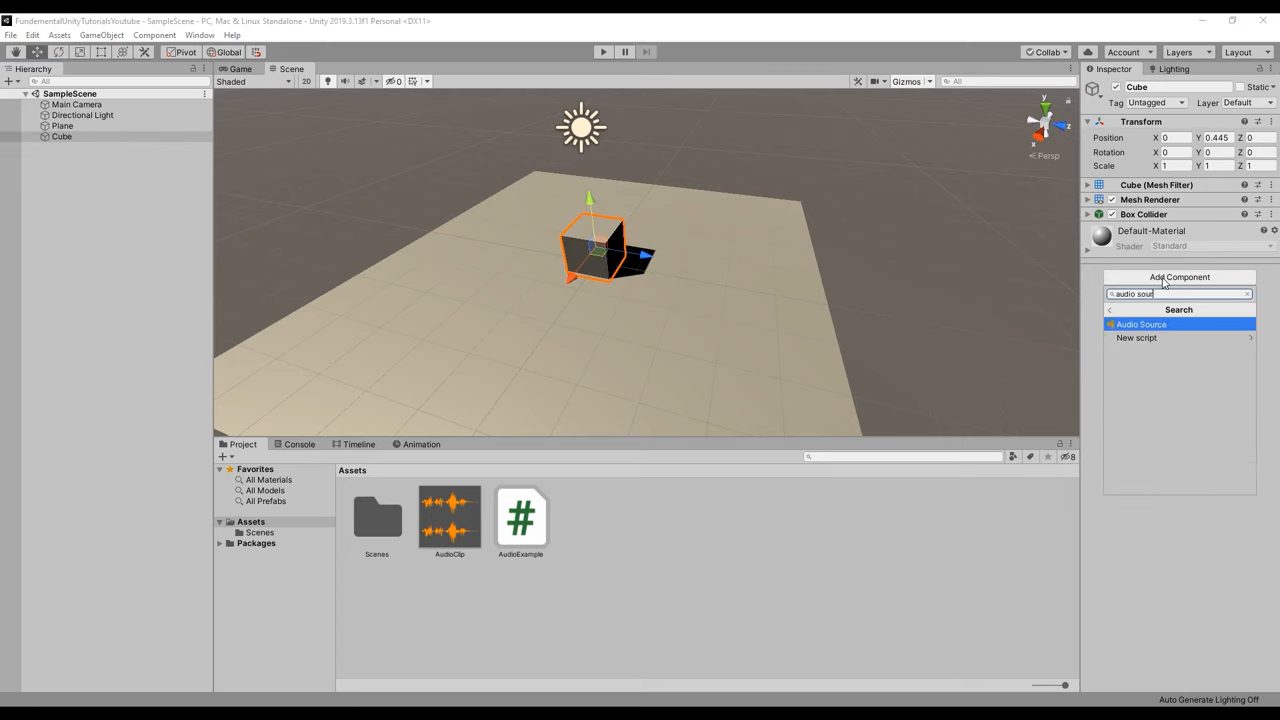
pyautogui.click(77, 104)
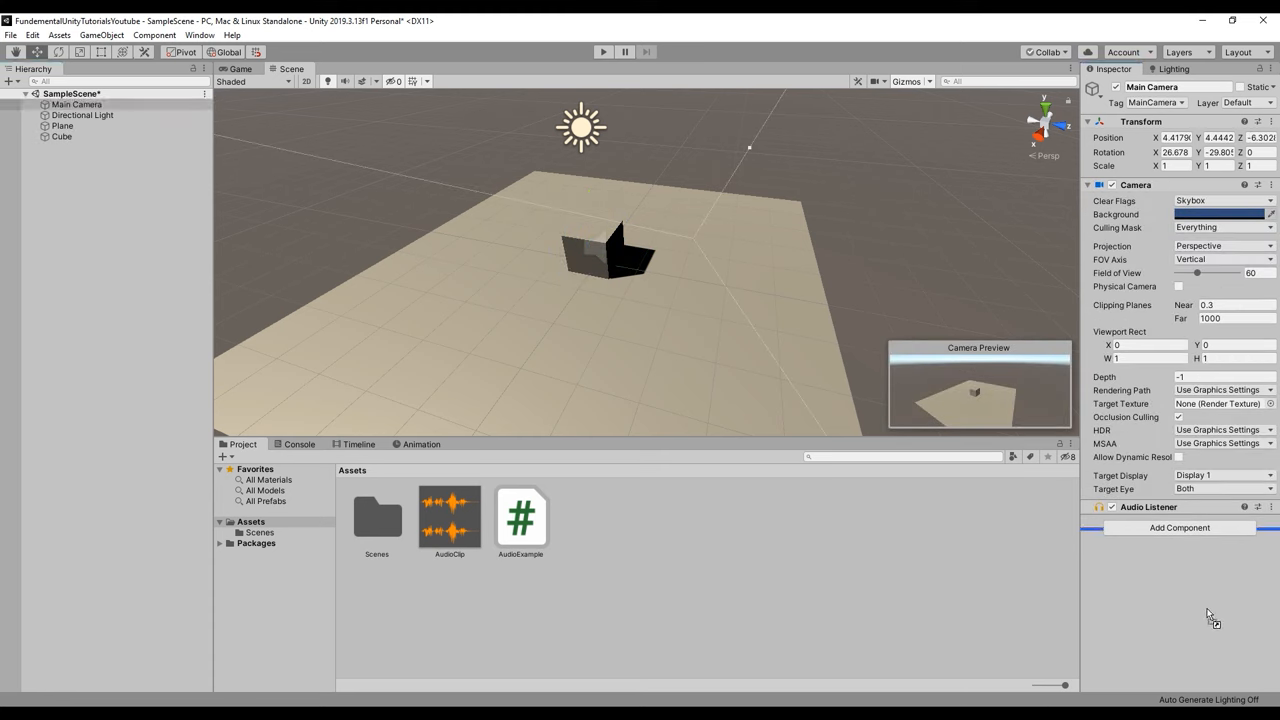
# Open AudioExample, delete its Start method, and start typing public AudioSource/AudioClip fields
pyautogui.doubleClick(520, 516)
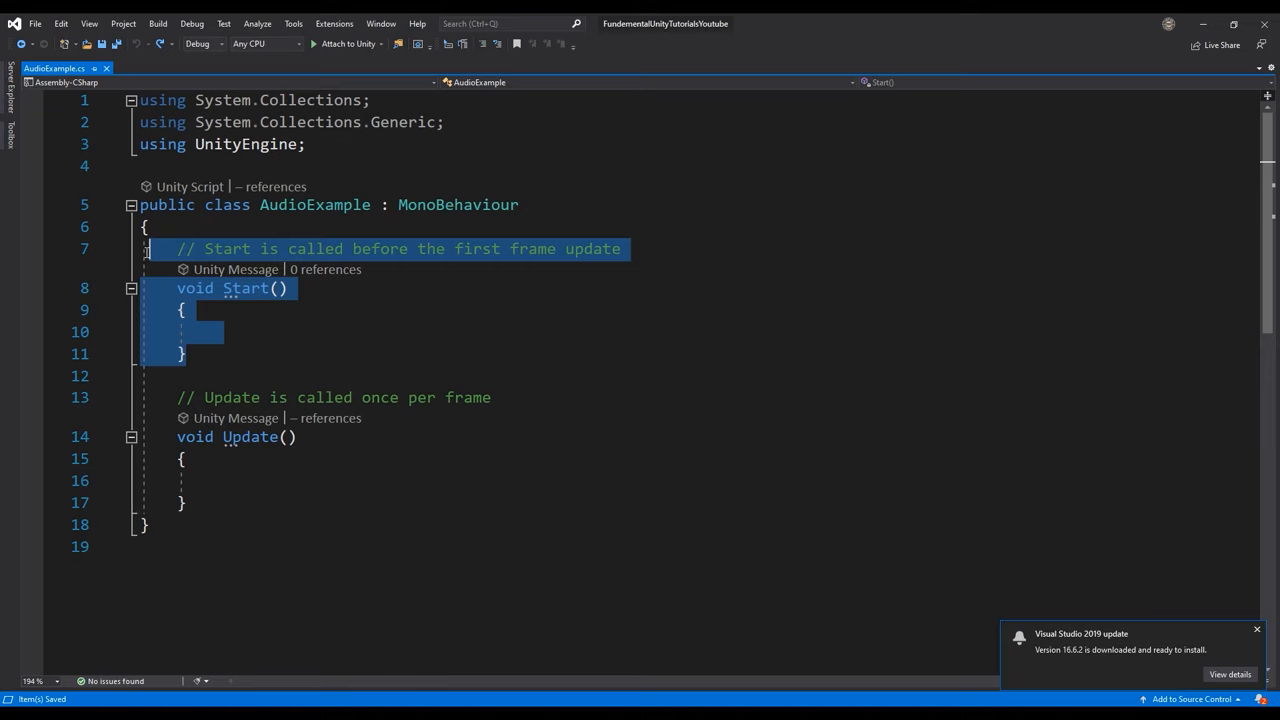
pyautogui.press('Delete')
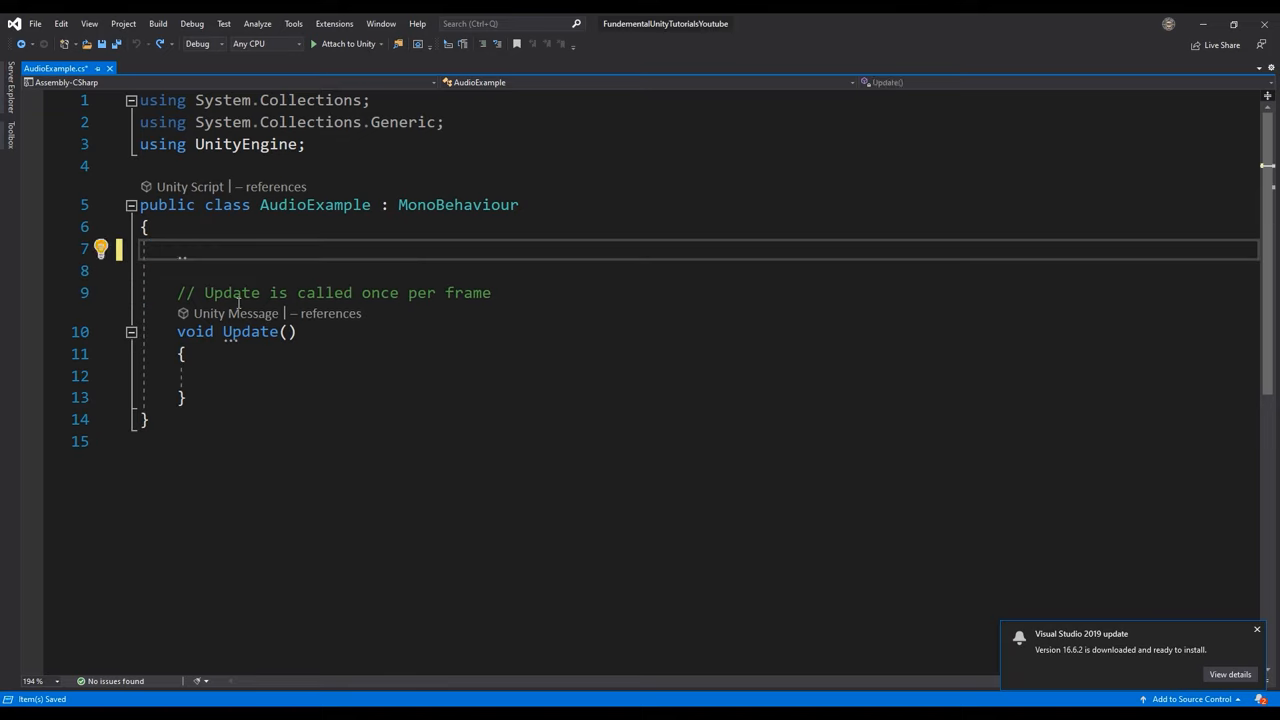
pyautogui.write('public AudioClip clip;')
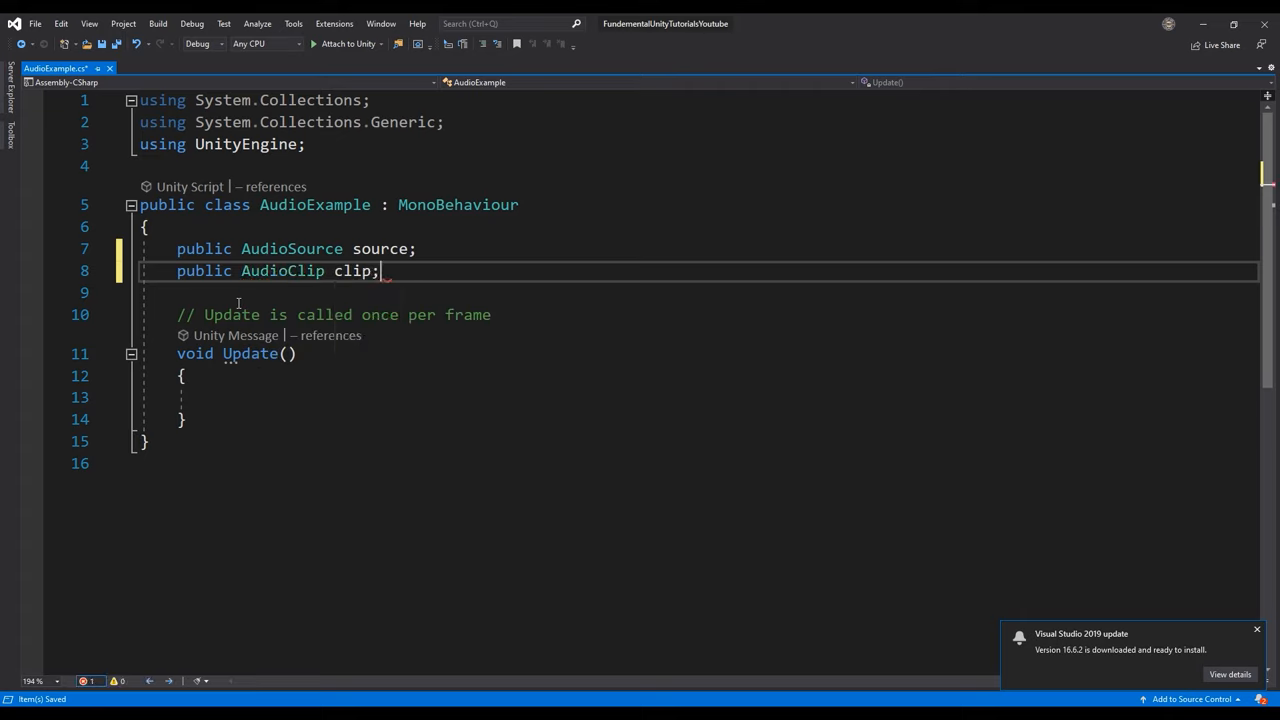
# Type if(Input.GetKeyDown(KeyCo inside Update using IntelliSense
pyautogui.write('if(Input')
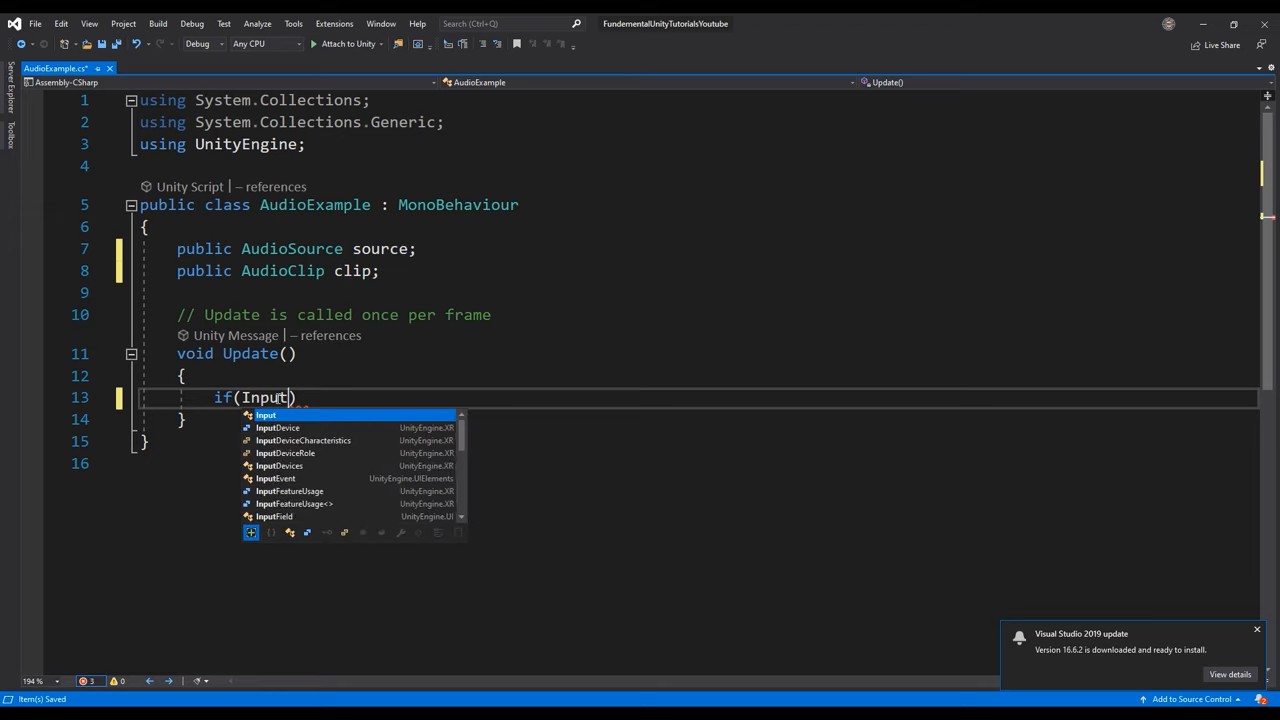
pyautogui.write('.GetKeyDown')
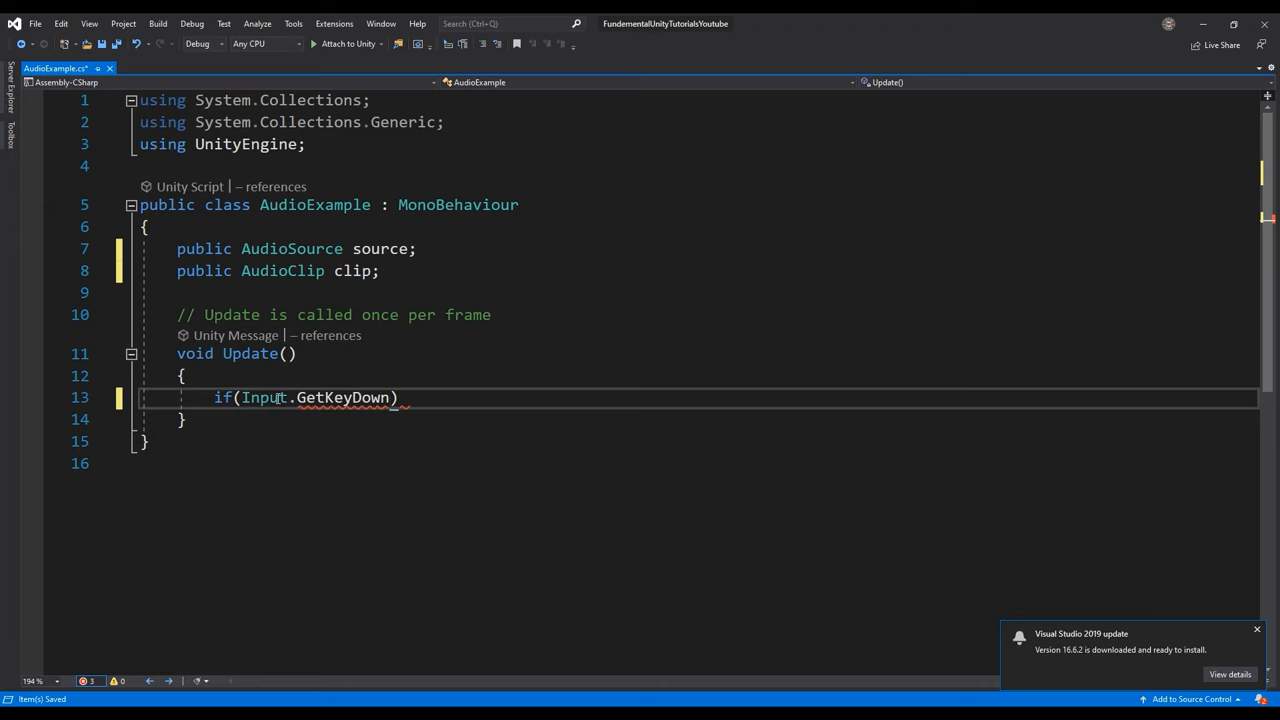
pyautogui.write('(KeyCo')
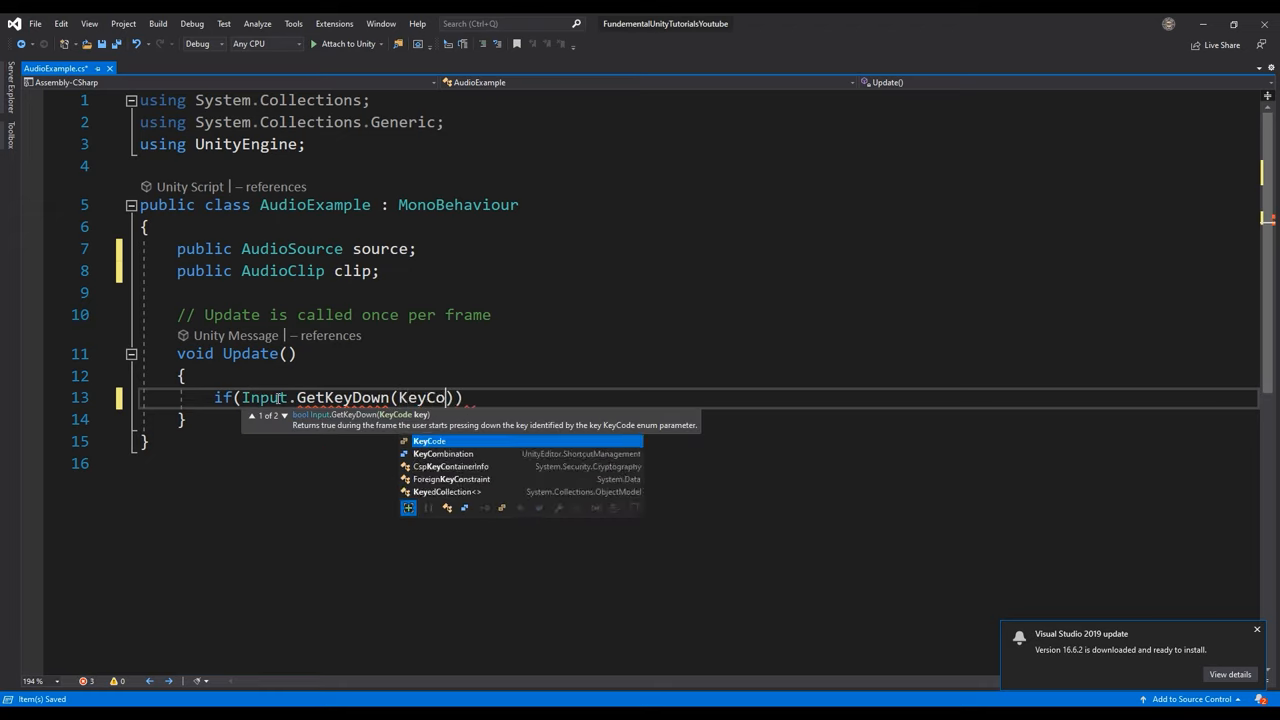